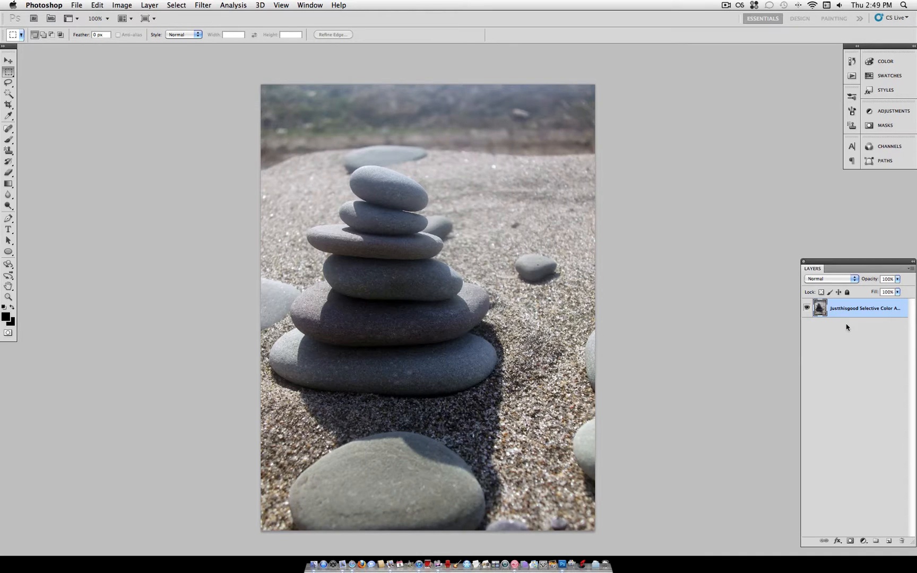
Step: Dismiss the Image menu and open the Layer menu's New Adjustment Layer submenu
click(122, 5)
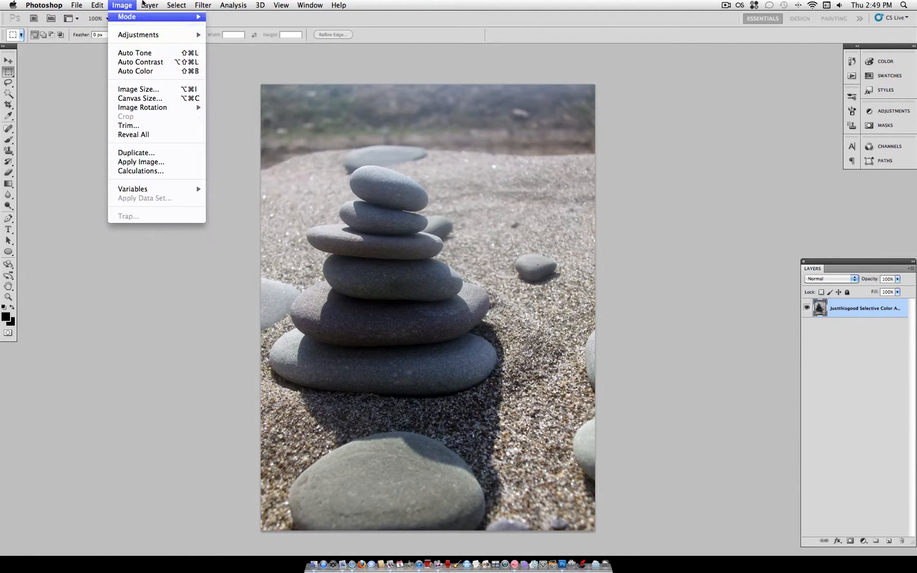
click(122, 5)
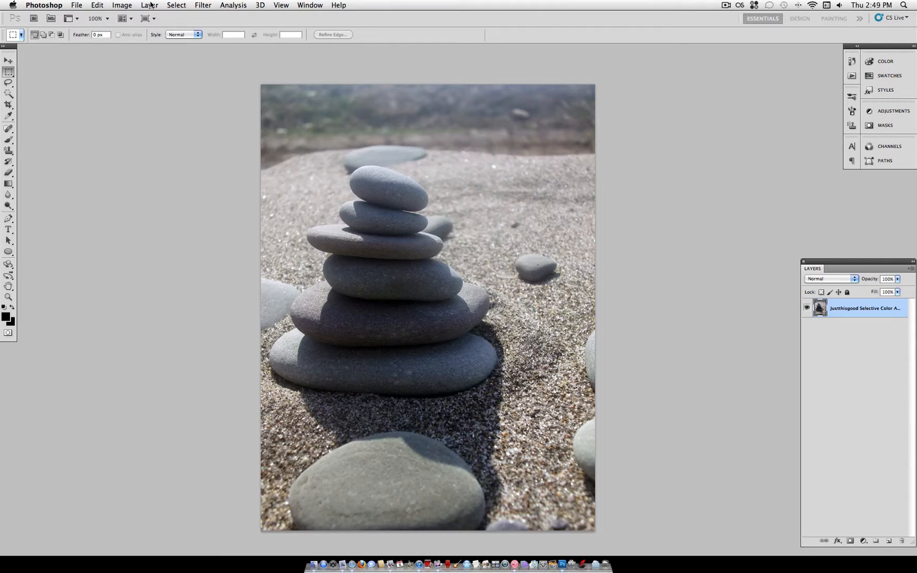
click(149, 4)
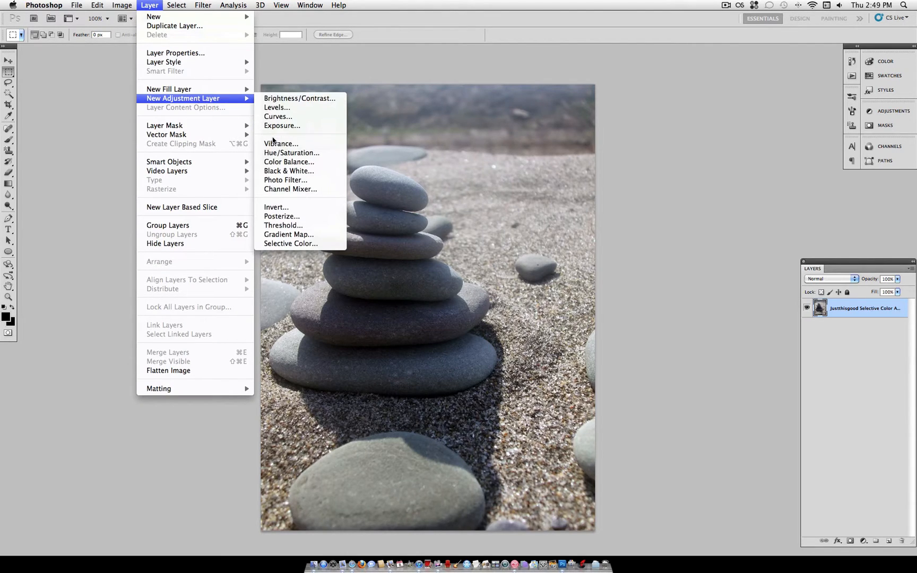
mouse_move(291, 243)
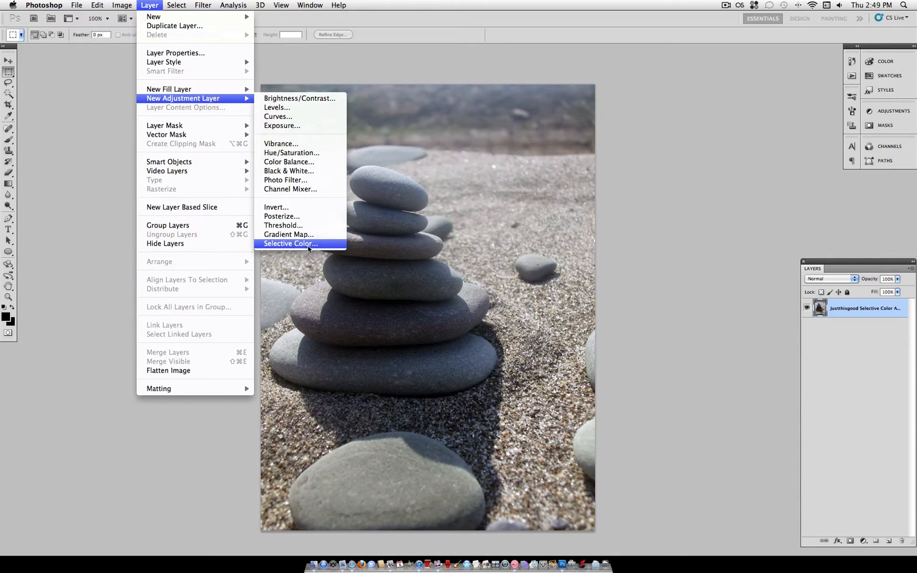
Step: Add a Selective Color adjustment layer, accepting the default name Selective Color 1
click(290, 243)
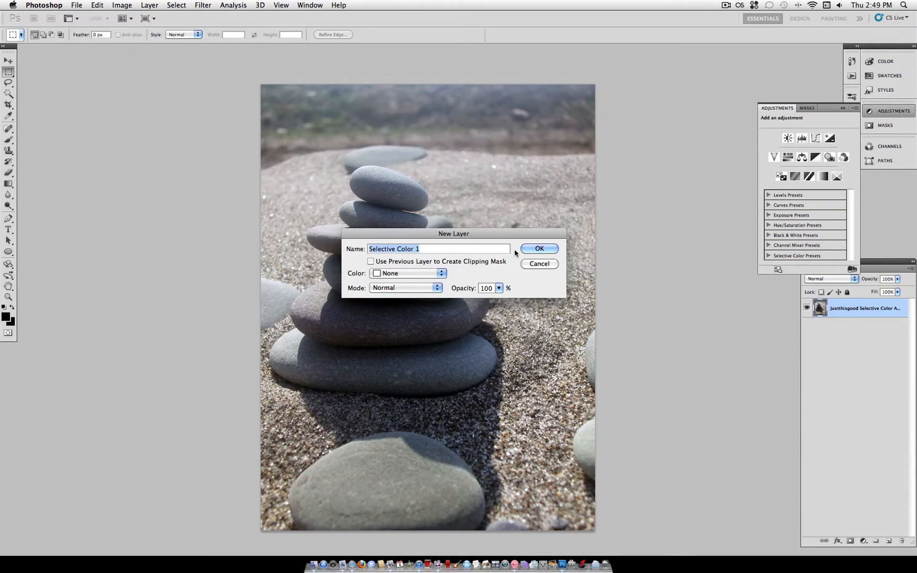
click(539, 248)
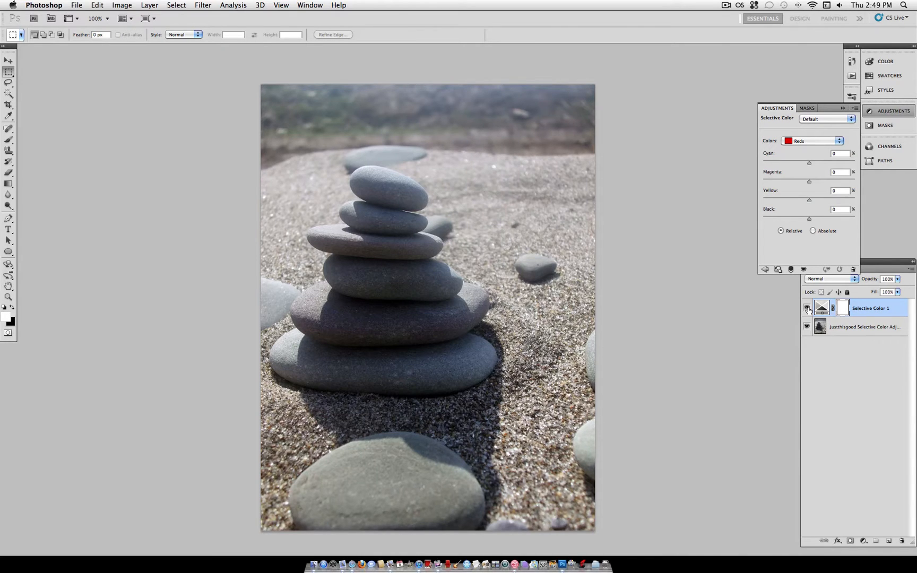
mouse_move(807, 309)
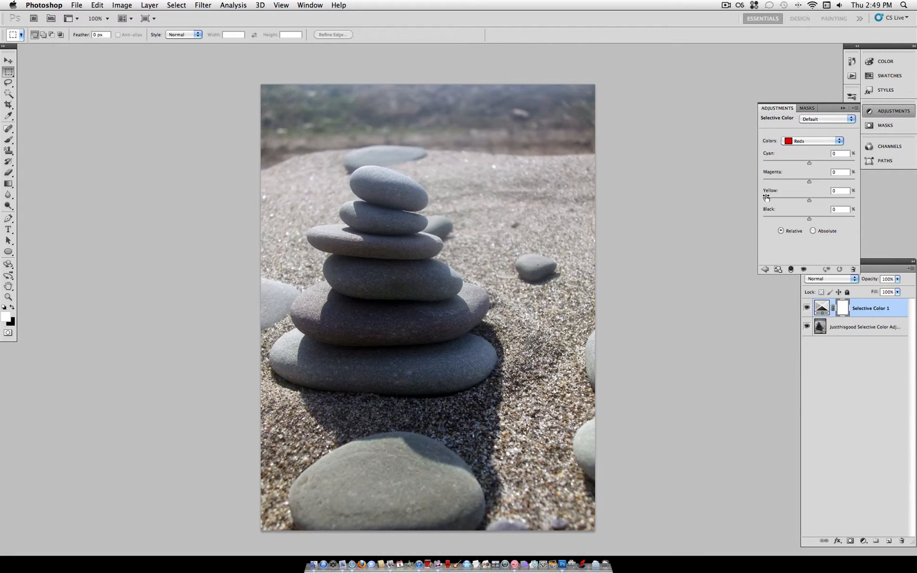
mouse_move(764, 212)
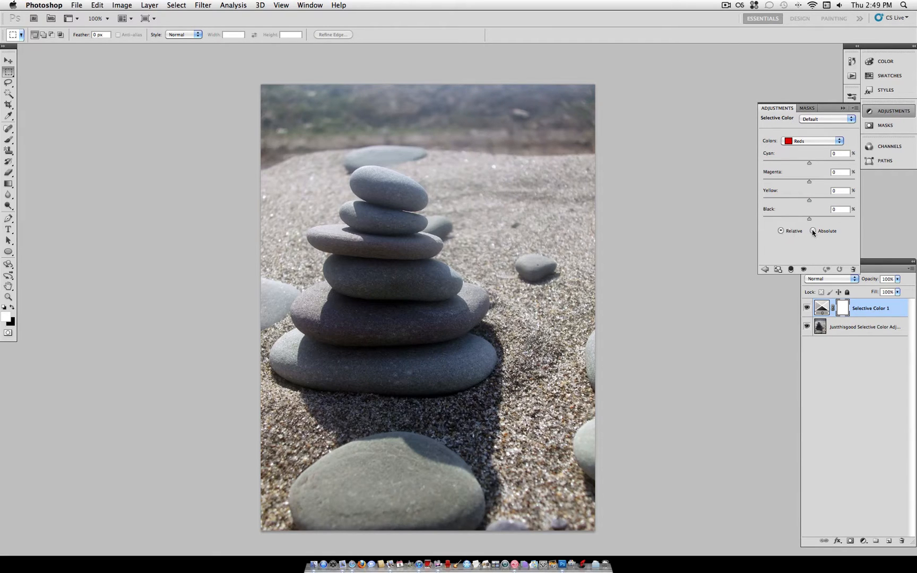
click(812, 142)
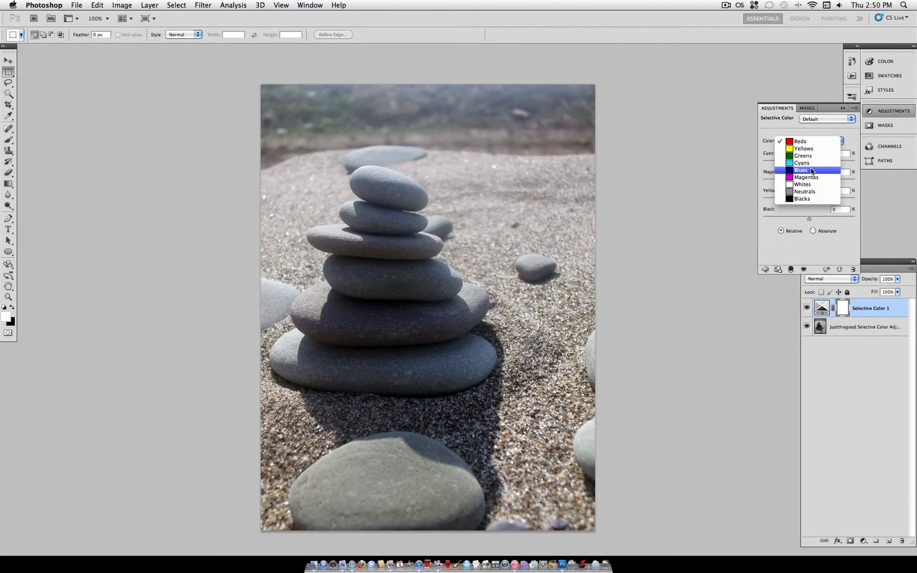
Step: Target the Blues range and test the Black slider from maximum to minimum
click(810, 171)
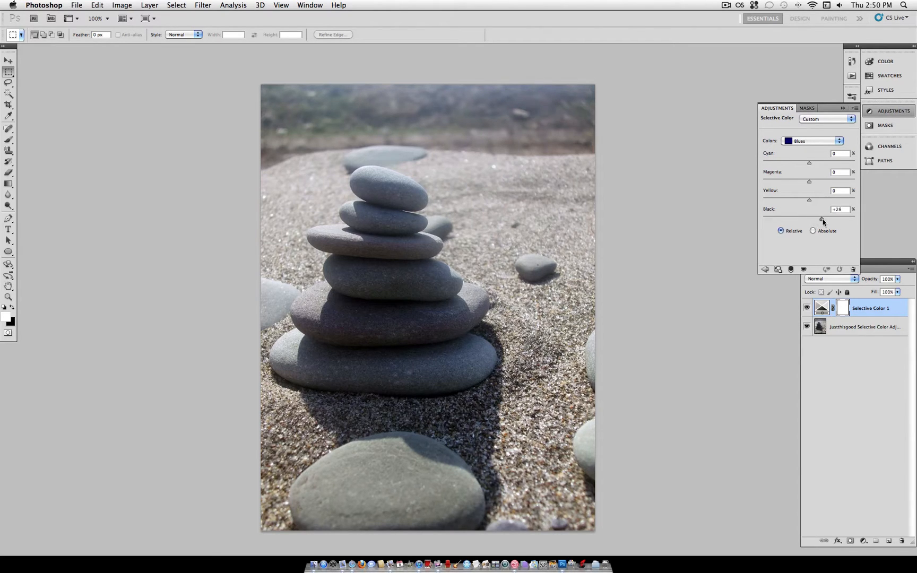
drag(810, 219, 854, 219)
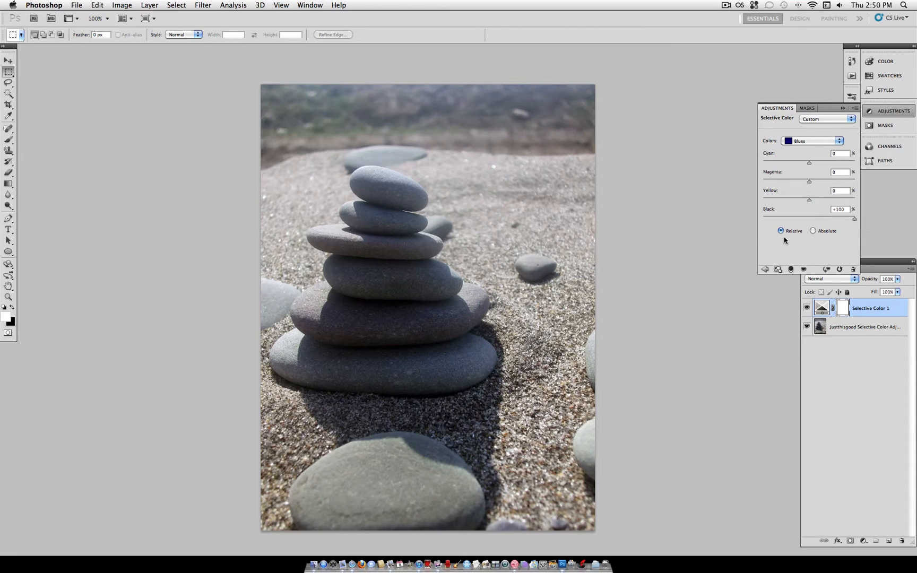
mouse_move(389, 109)
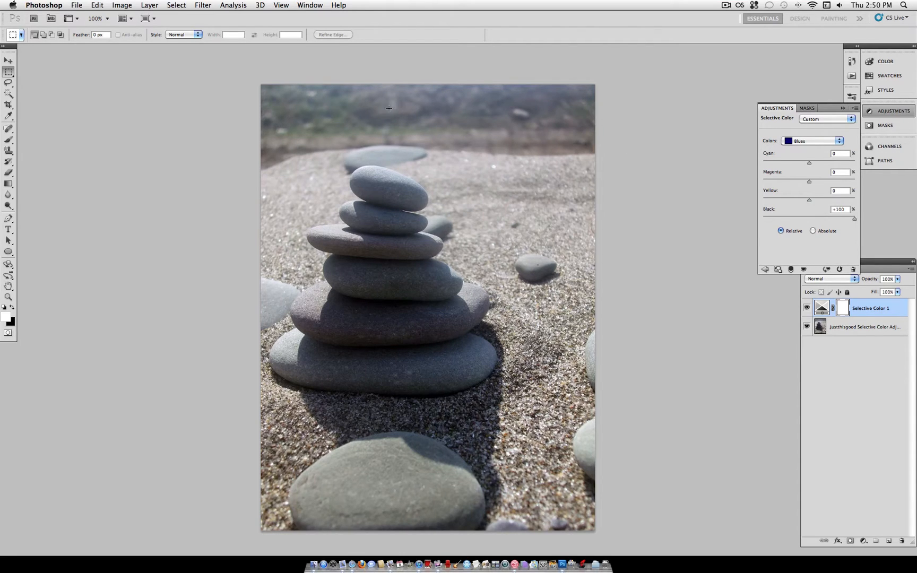
drag(855, 218, 854, 220)
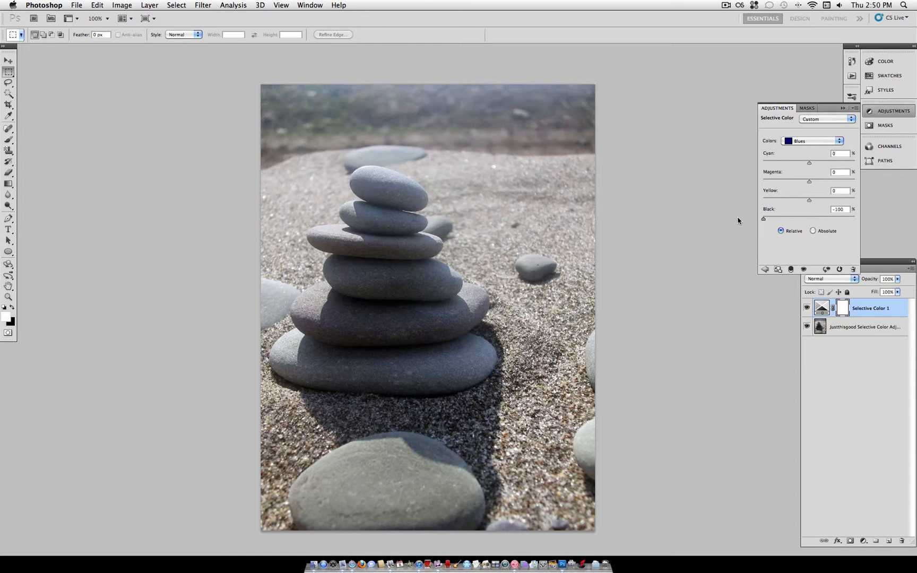
drag(764, 218, 809, 218)
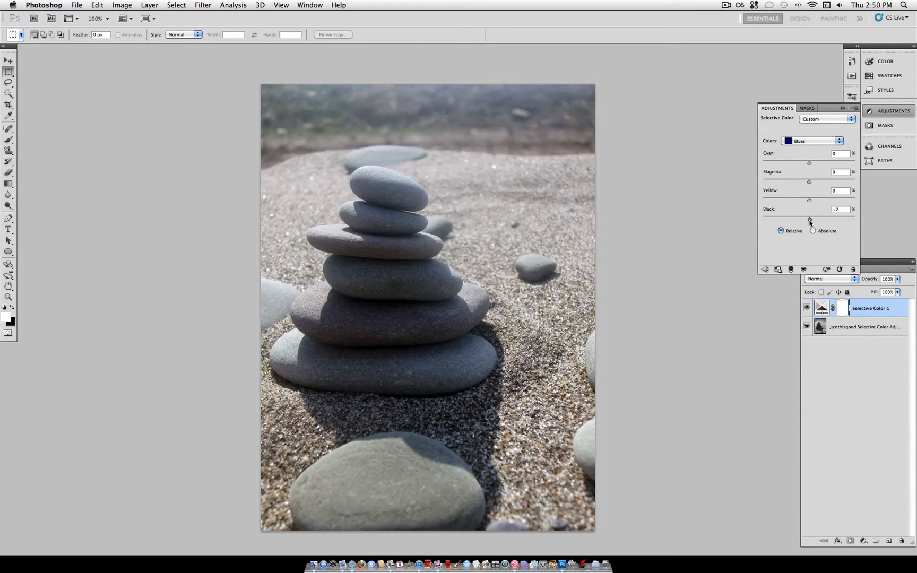
drag(809, 218, 807, 218)
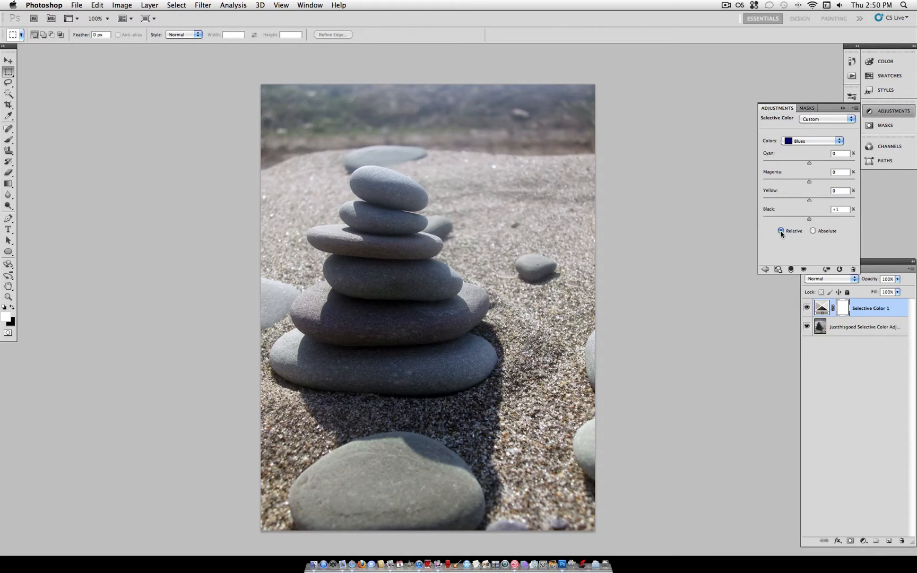
mouse_move(814, 235)
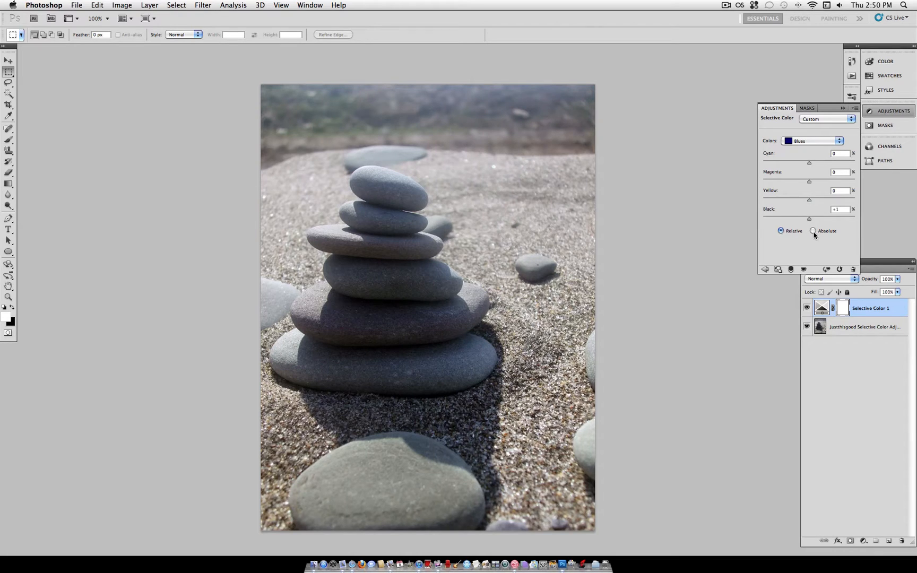
Step: Switch the method to Absolute and return the Blues Black amount to 0
click(813, 231)
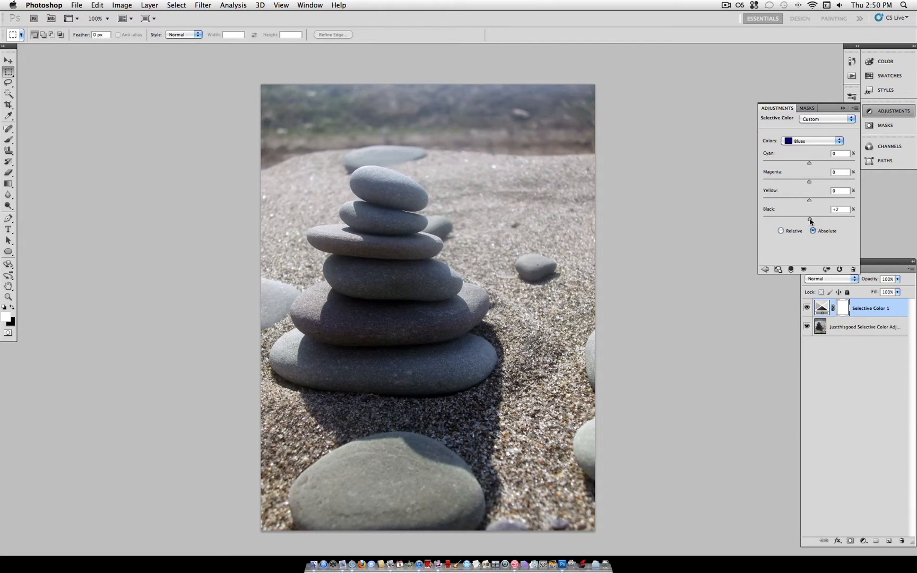
drag(810, 218, 794, 219)
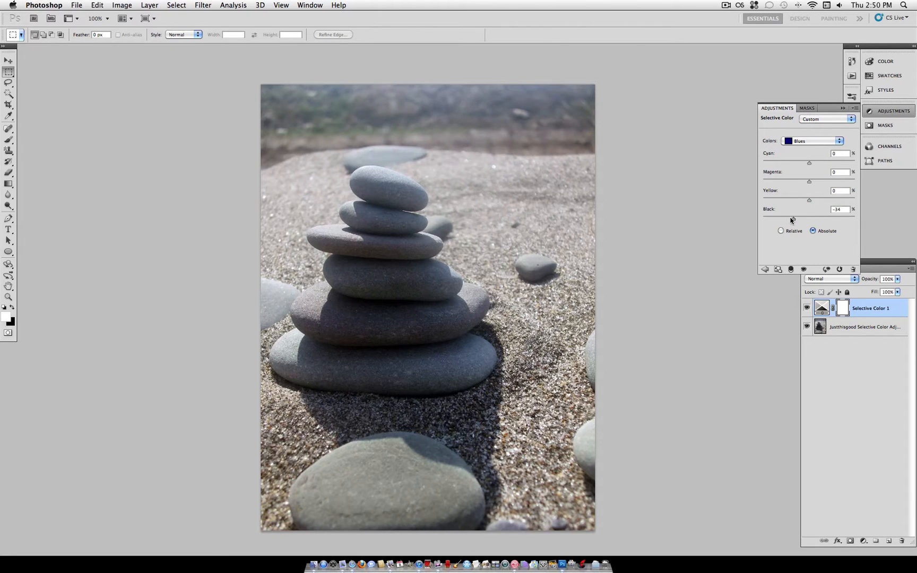
drag(793, 219, 810, 219)
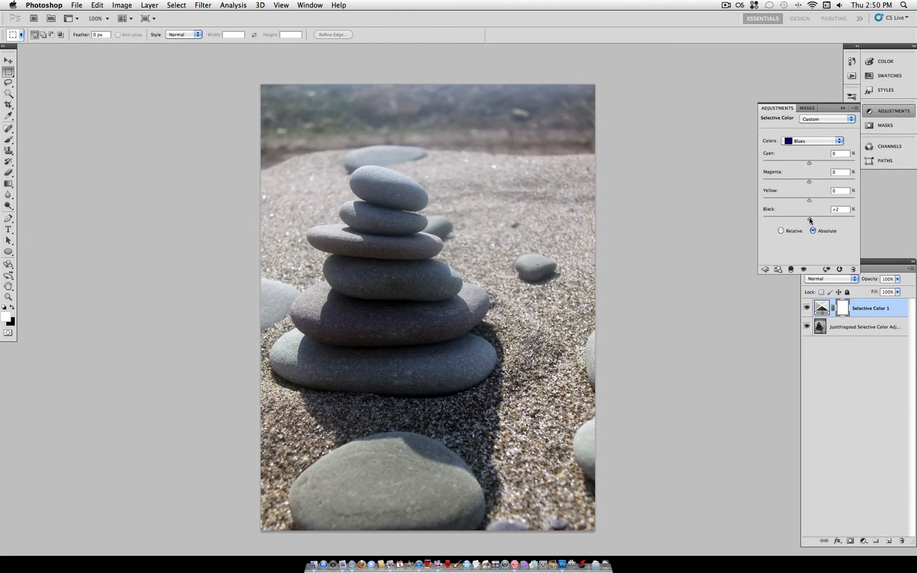
drag(811, 219, 810, 218)
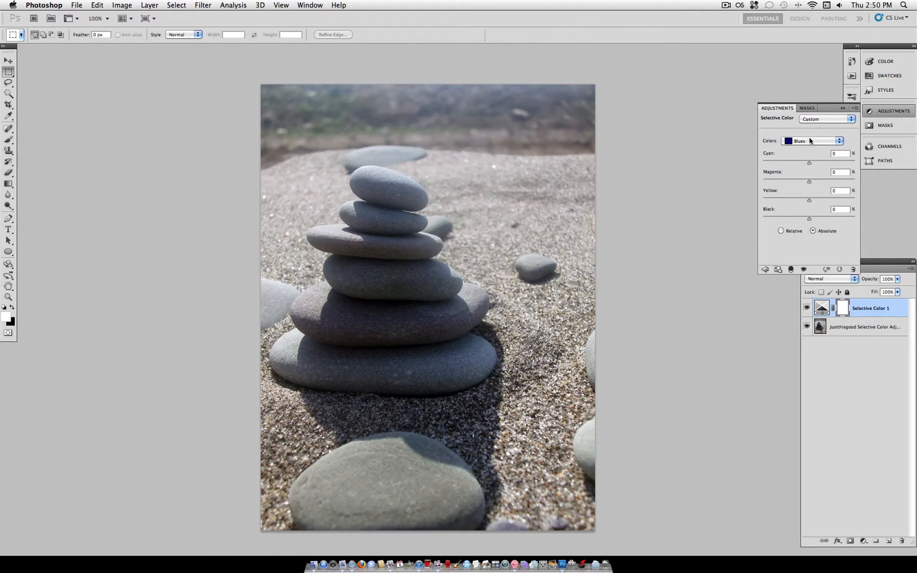
Step: Target the Whites range and test the Black slider at -34 and maximum
click(812, 140)
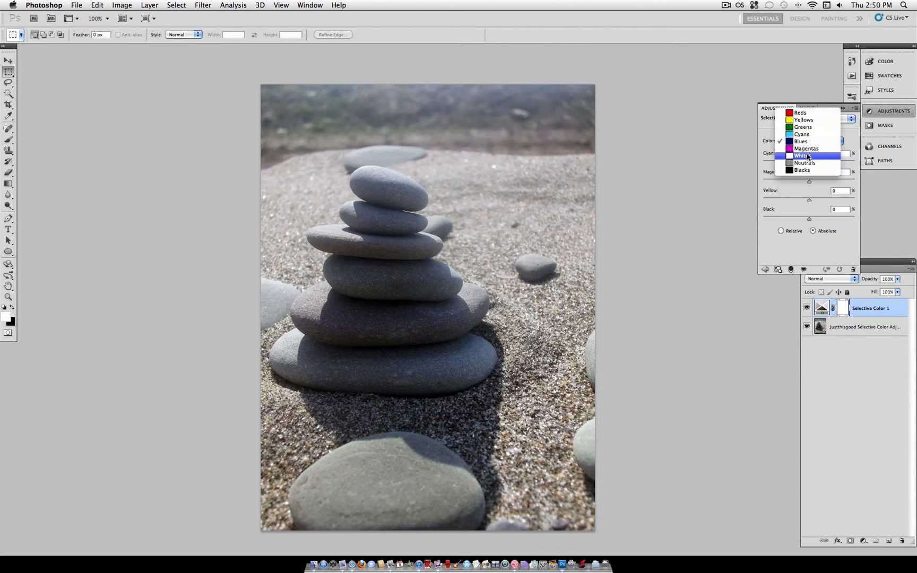
click(803, 156)
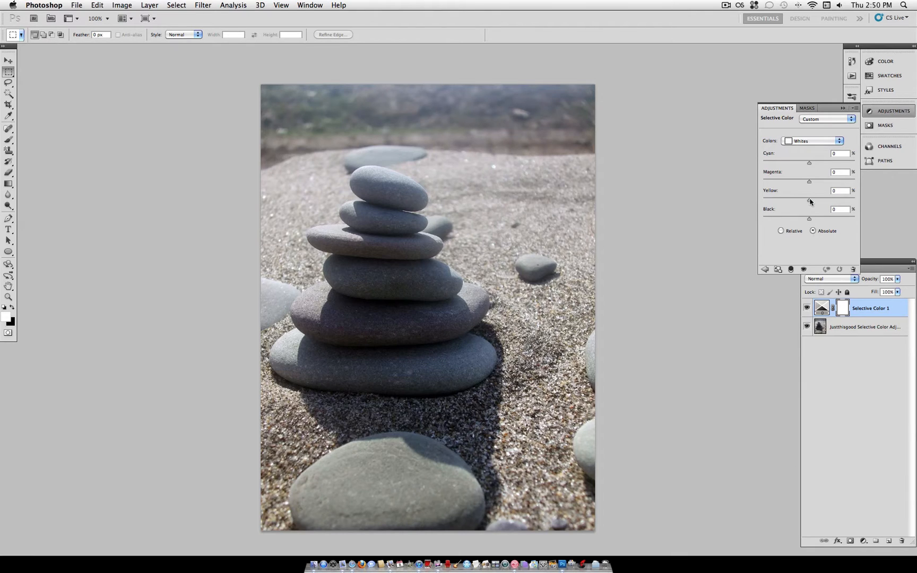
drag(809, 218, 793, 218)
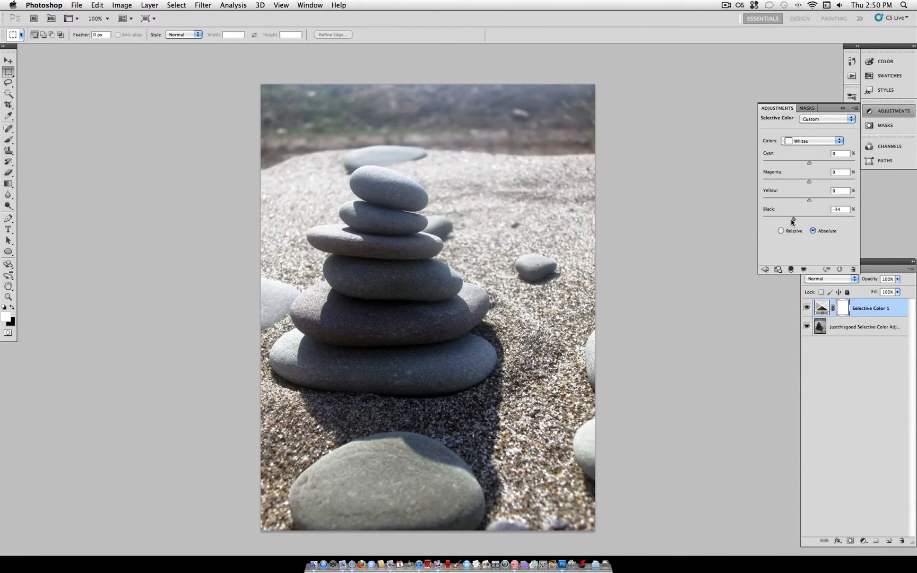
drag(809, 218, 855, 217)
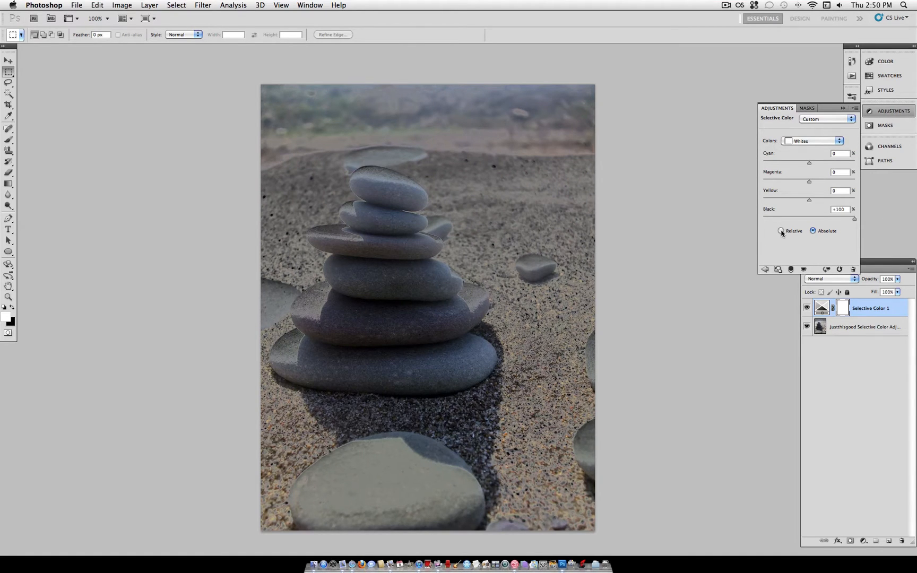
Step: Switch the method back to Relative and enter 0 for the Whites Black amount
click(781, 230)
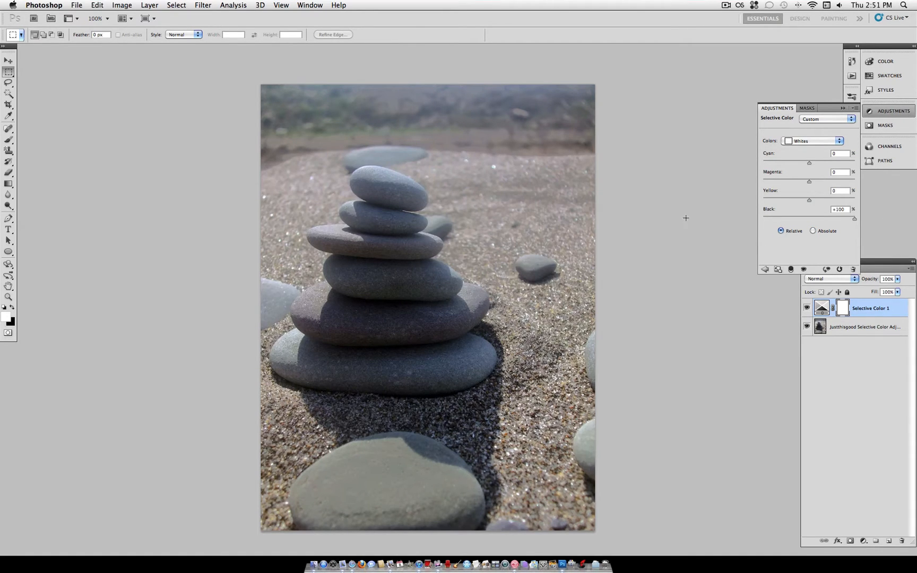
drag(855, 220, 835, 220)
text(+1)
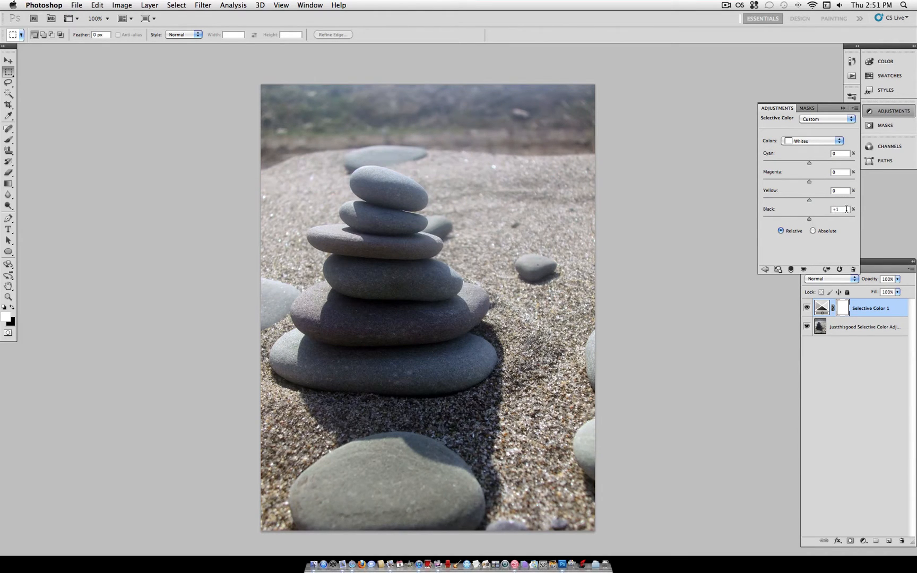
text(0)
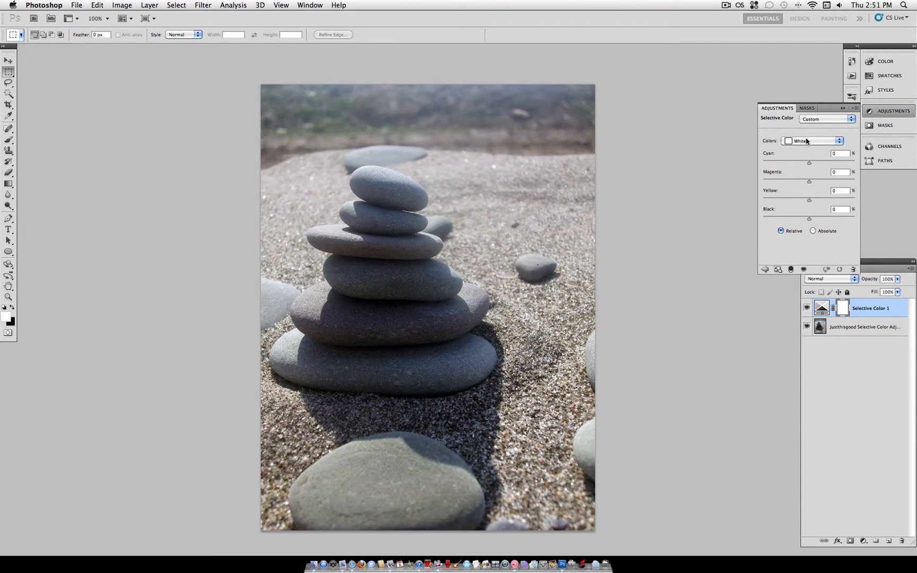
click(813, 140)
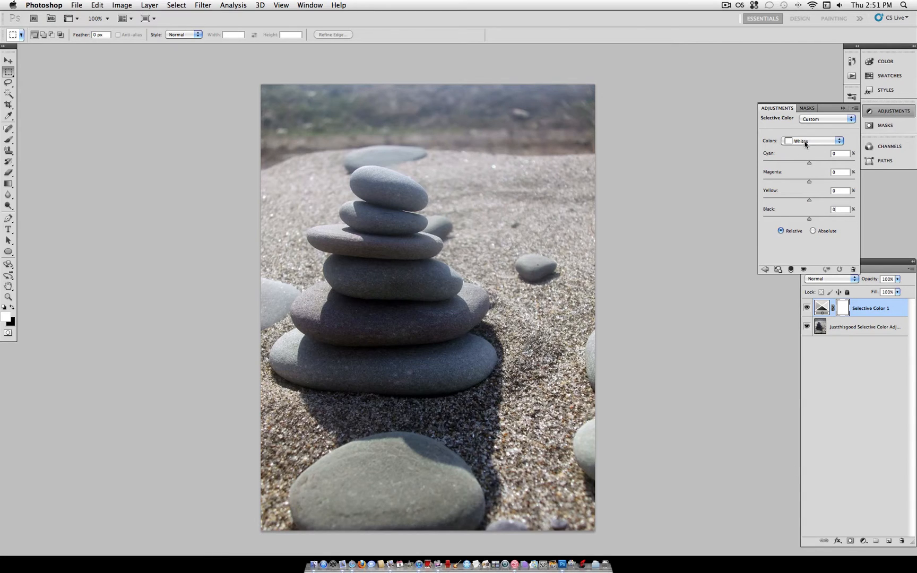
Step: Target the Blacks range, lowering Black to -14 and adding magenta to the dark tones
click(812, 142)
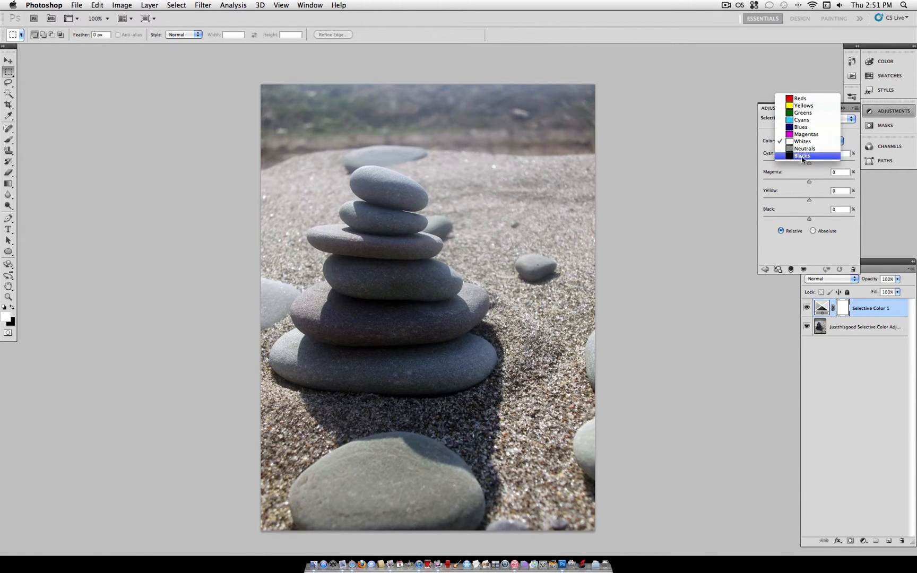
click(803, 156)
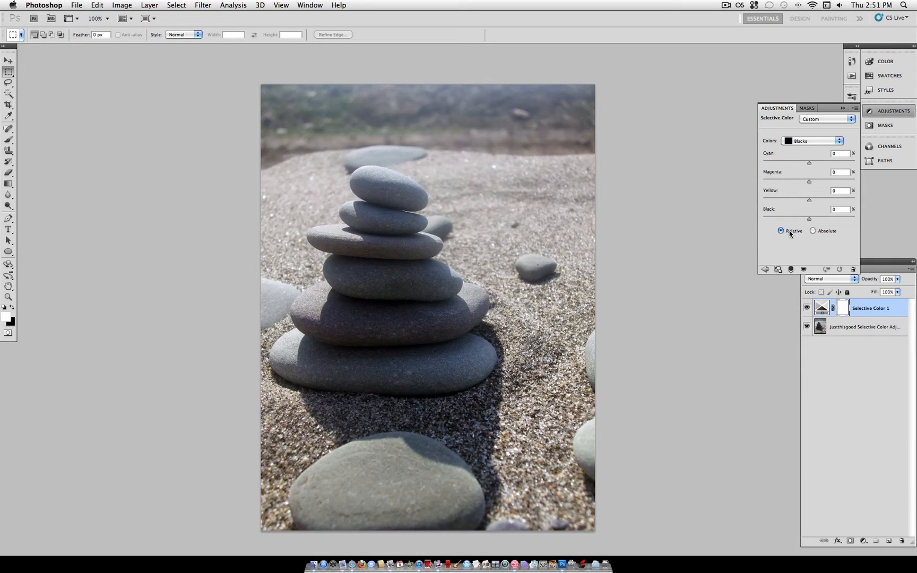
drag(809, 218, 809, 218)
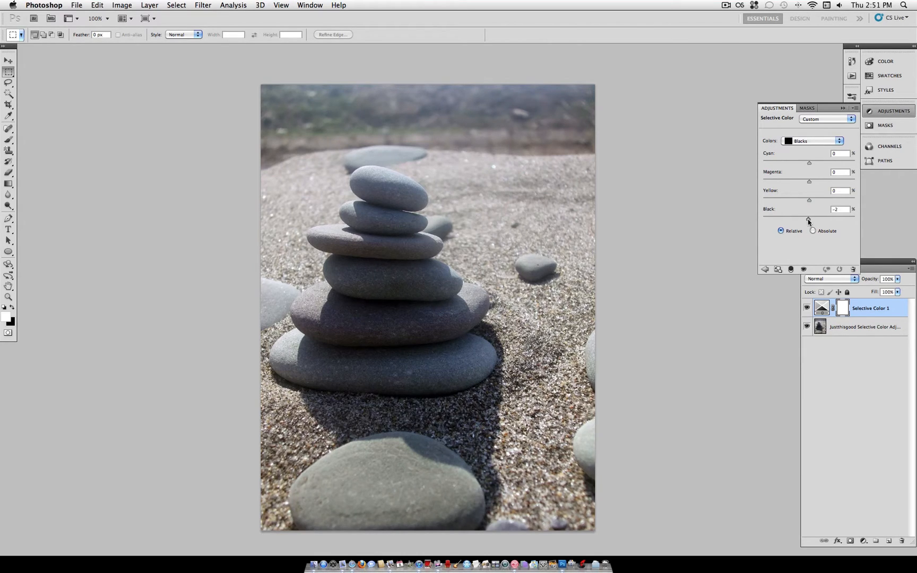
drag(809, 218, 803, 218)
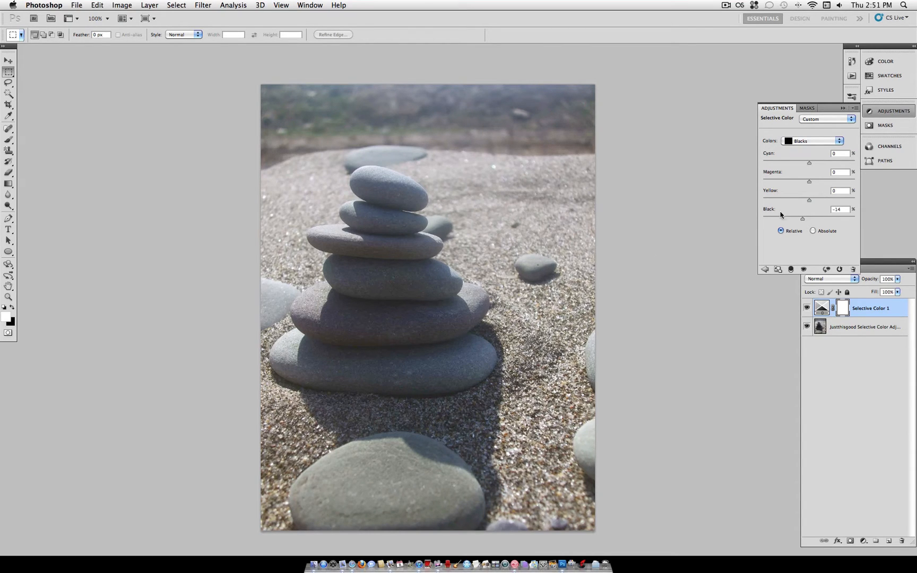
mouse_move(810, 183)
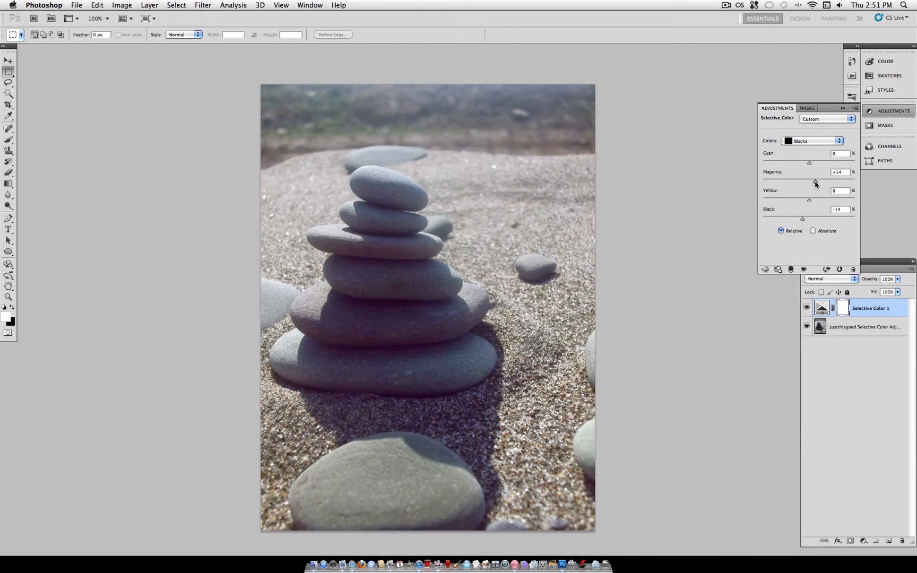
drag(816, 177, 812, 176)
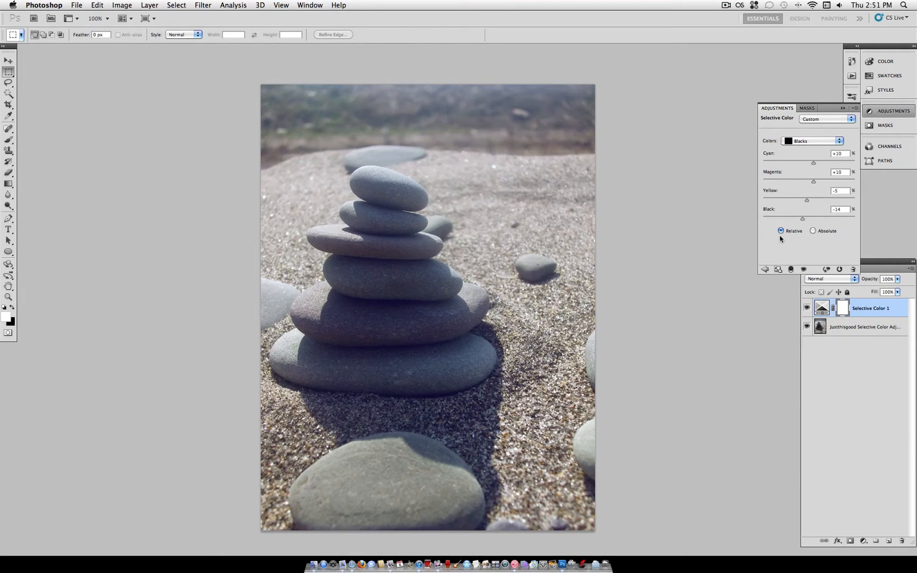
Step: Target the Whites range and settle its Yellow amount at +20
click(812, 140)
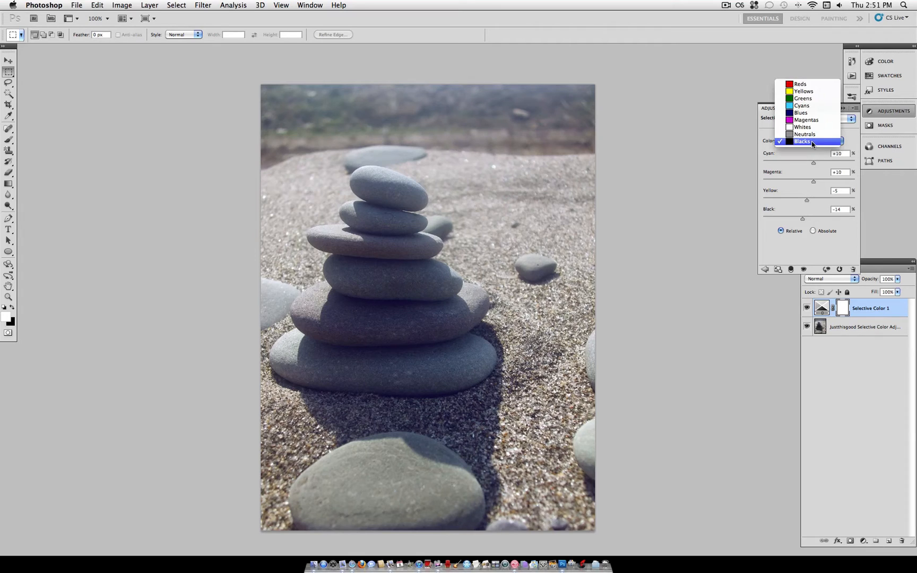
mouse_move(802, 127)
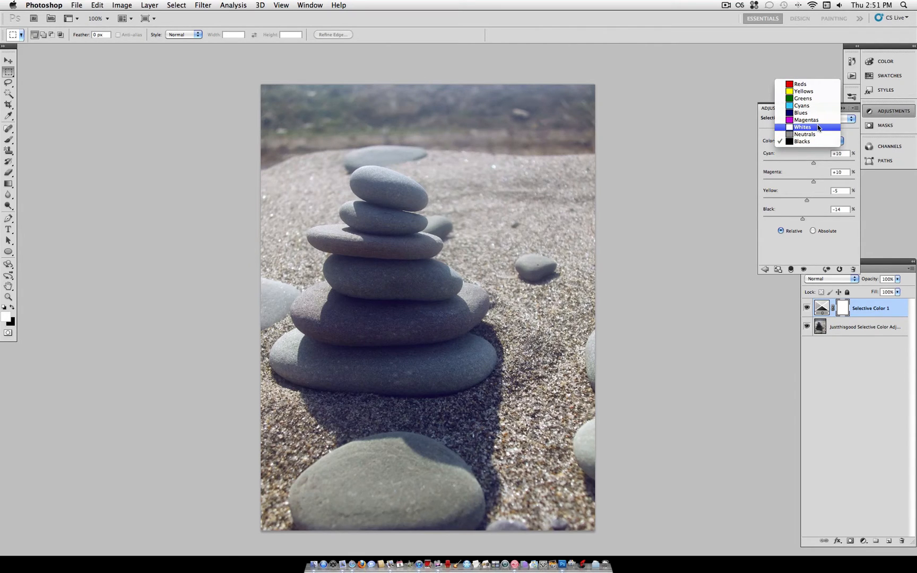
click(803, 127)
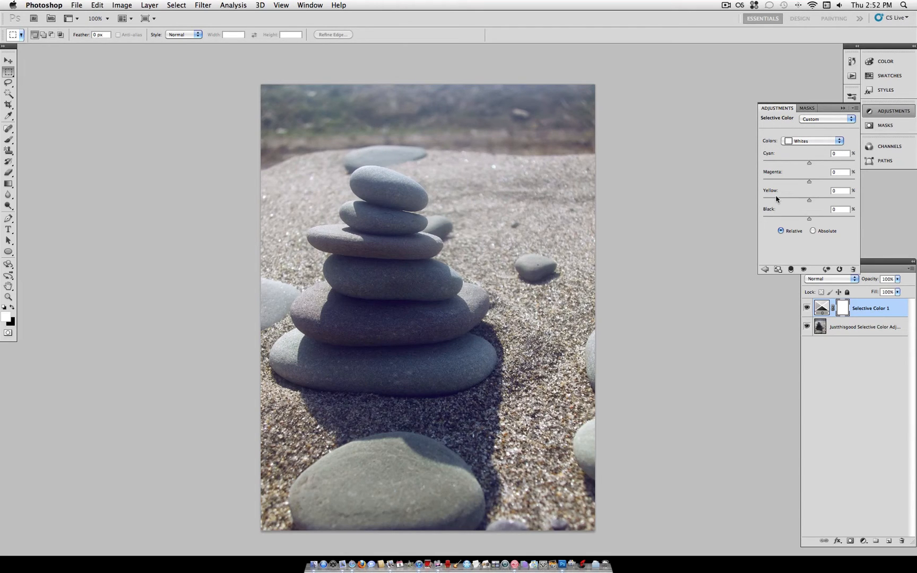
mouse_move(810, 203)
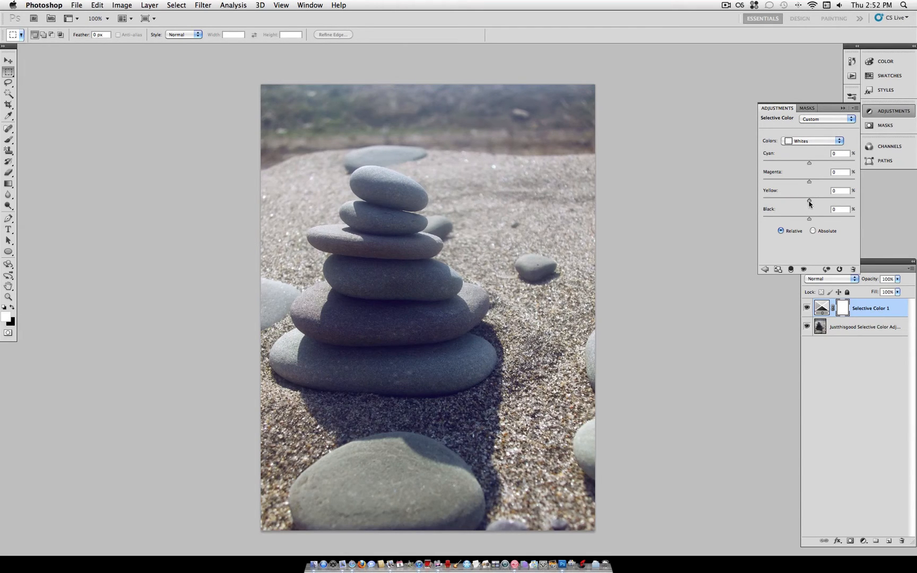
drag(809, 200, 825, 200)
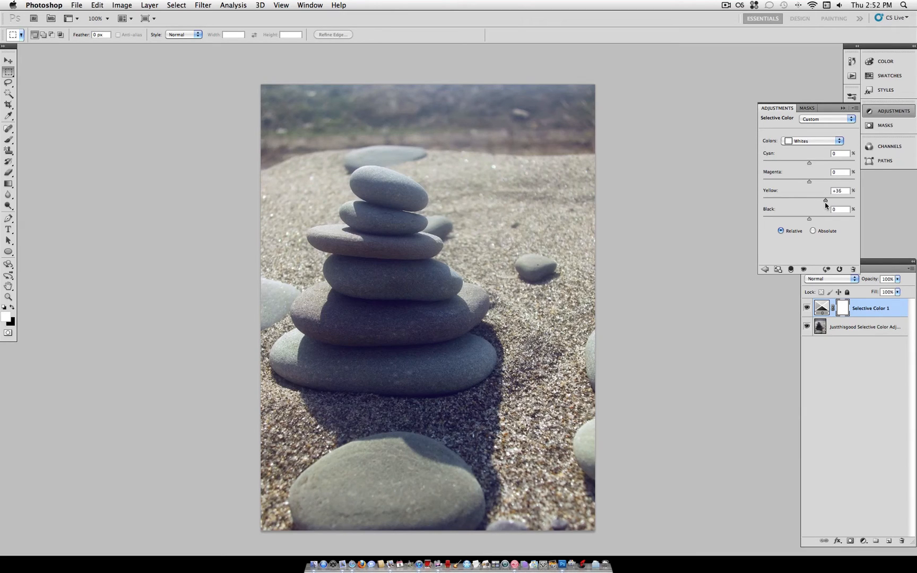
drag(826, 200, 820, 200)
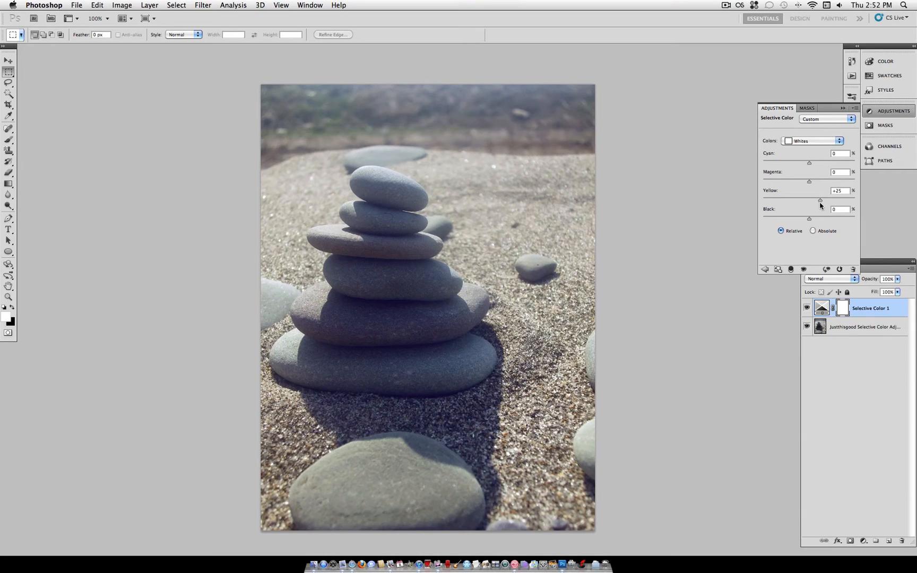
drag(820, 201, 819, 201)
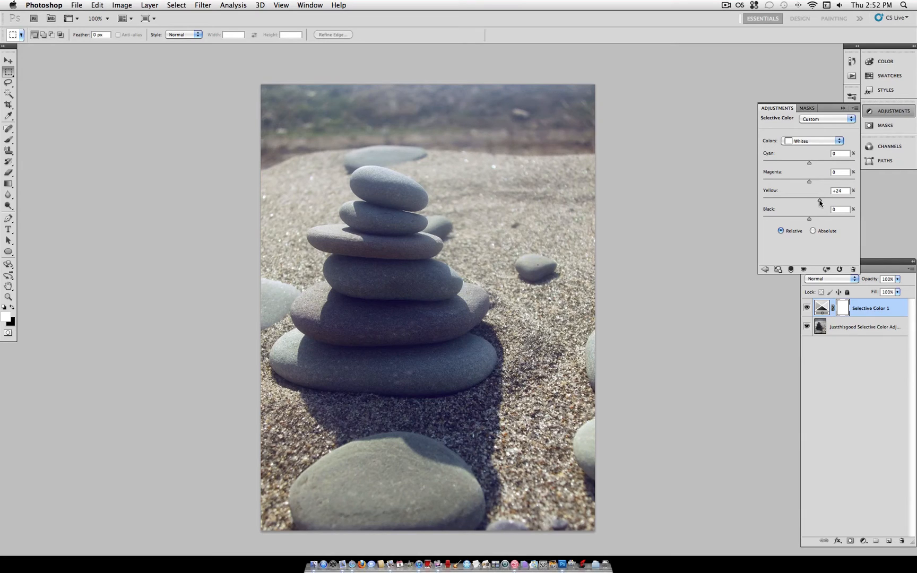
drag(818, 200, 811, 200)
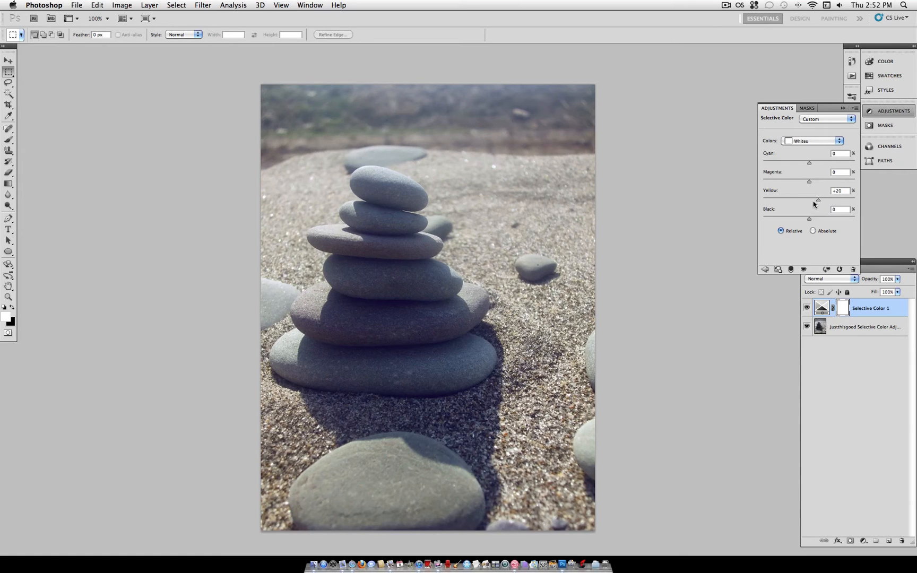
mouse_move(811, 144)
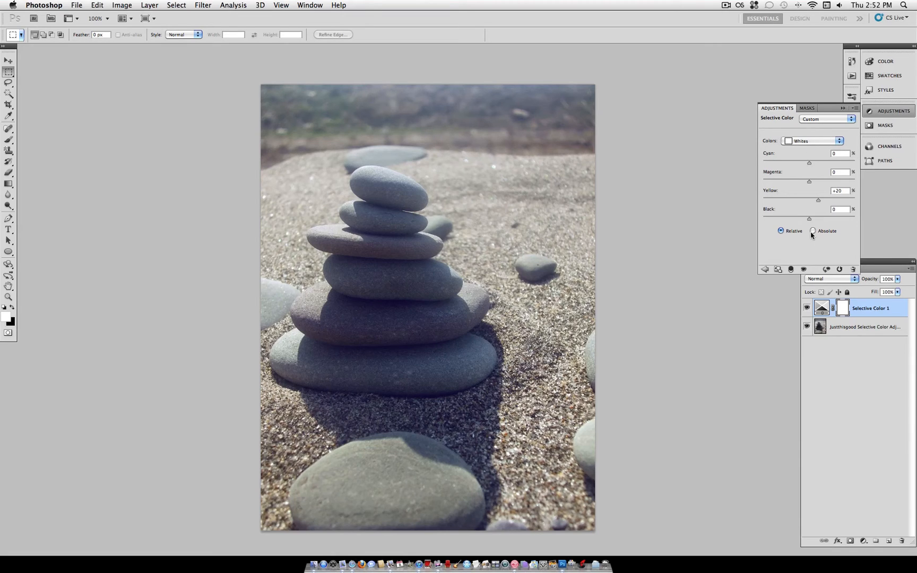
Step: Toggle Absolute then Relative and target the Neutrals range
click(814, 230)
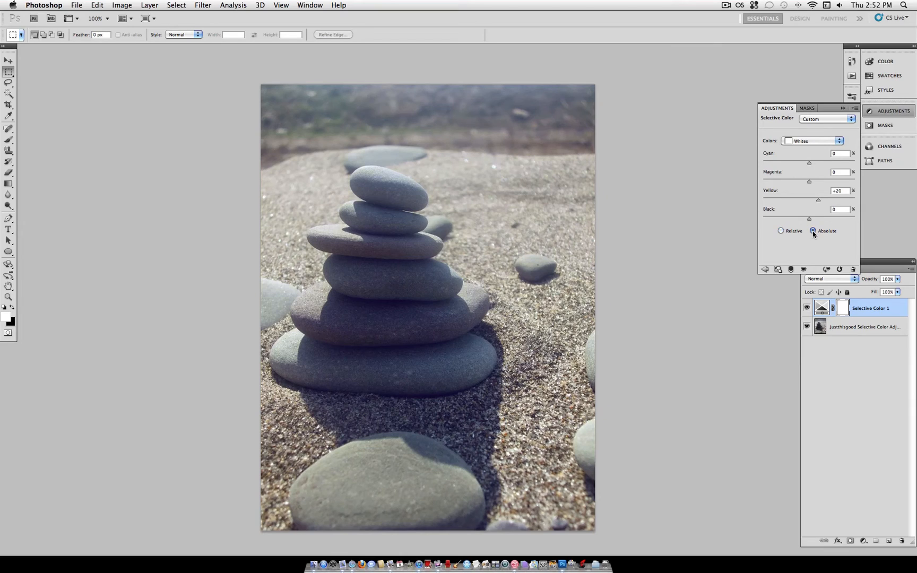
click(781, 230)
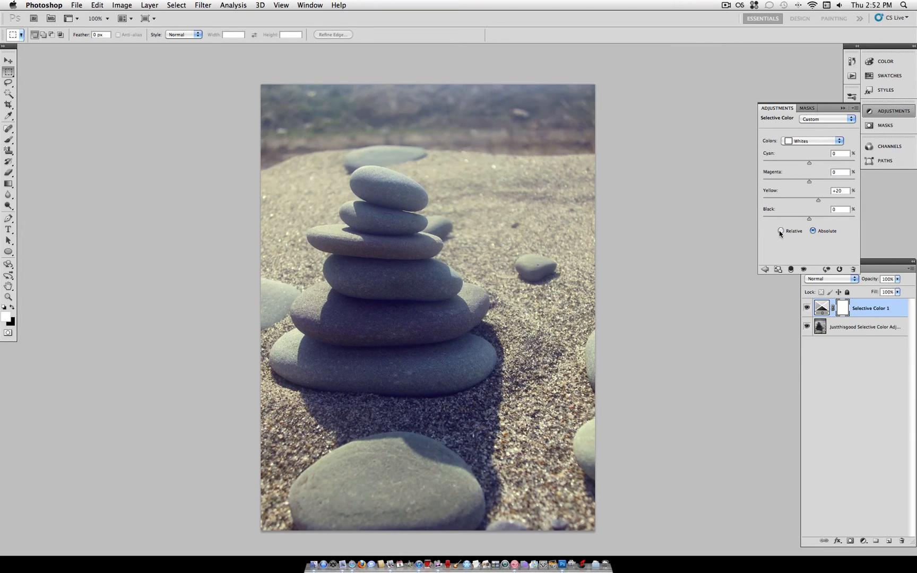
click(782, 230)
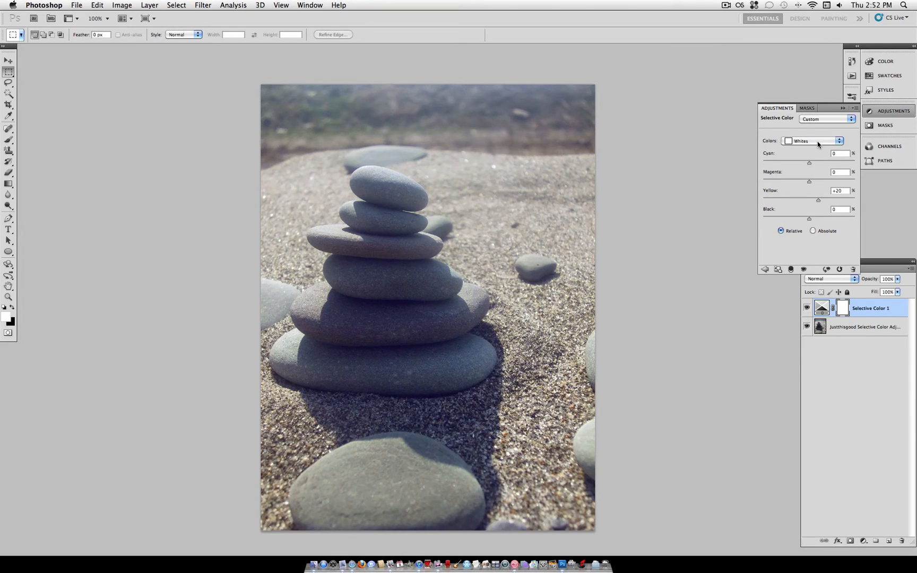
click(814, 141)
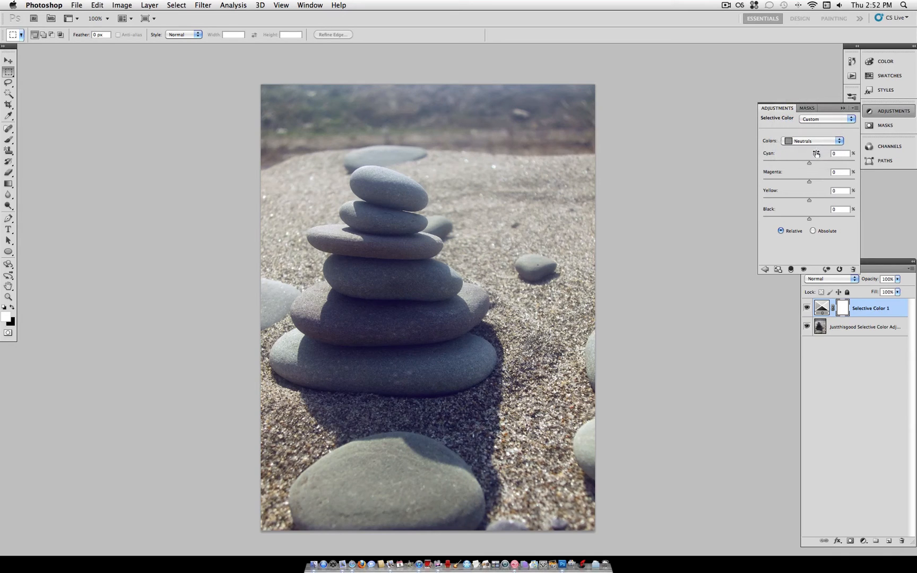
mouse_move(809, 220)
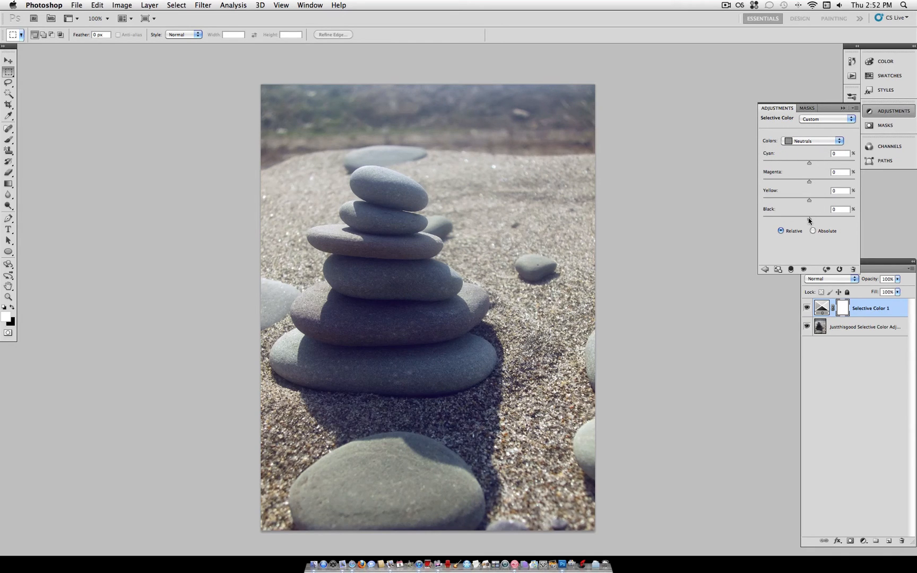
mouse_move(809, 202)
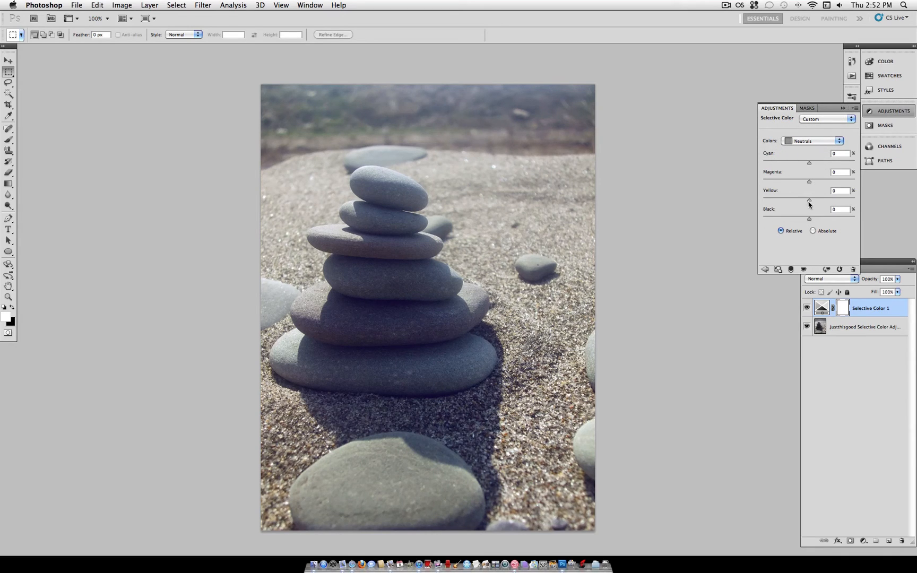
Step: Try removing and adding cyan in the neutrals, leaving Cyan at 0
drag(809, 163, 804, 162)
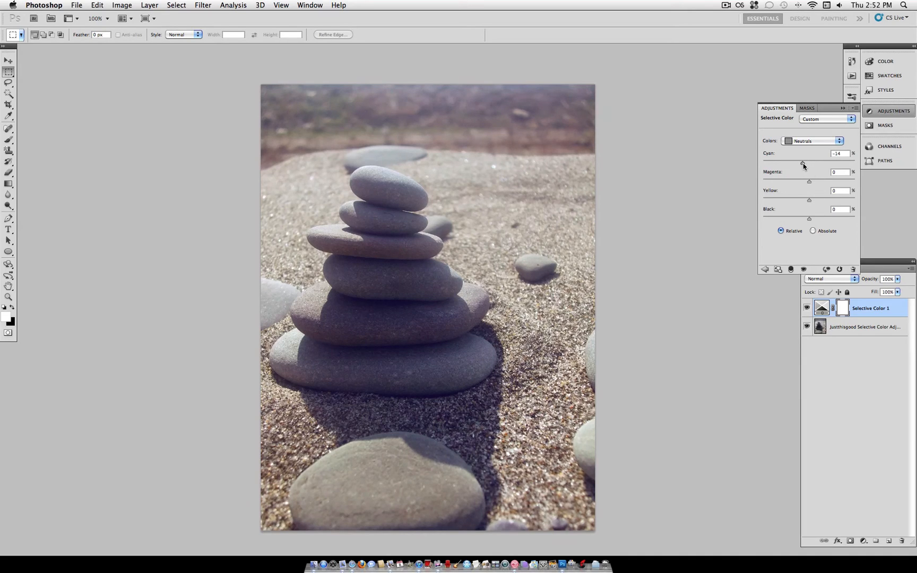
drag(803, 162, 810, 162)
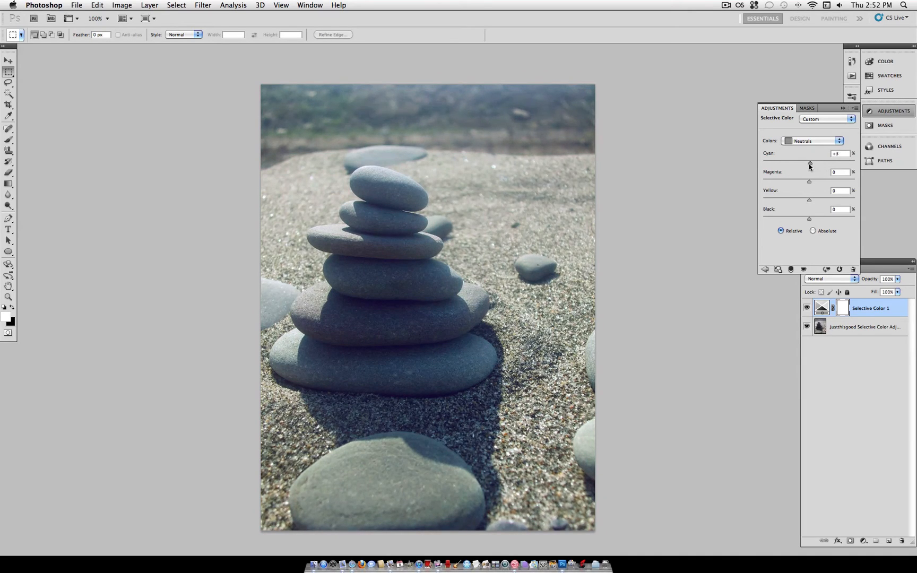
drag(810, 162, 809, 161)
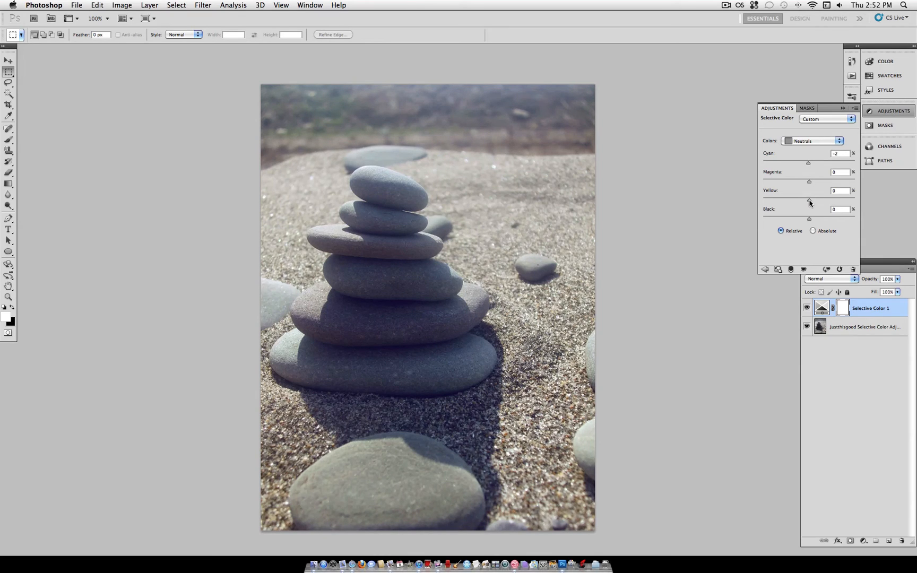
drag(809, 198, 810, 198)
text(0)
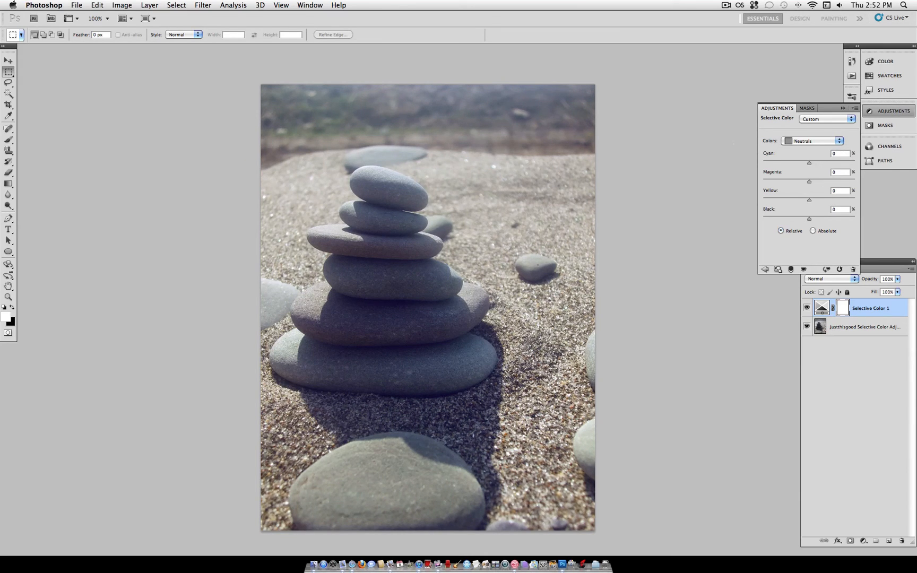
Step: Review the Blacks and Whites settings, then show Selective Color 1 again to compare
click(813, 141)
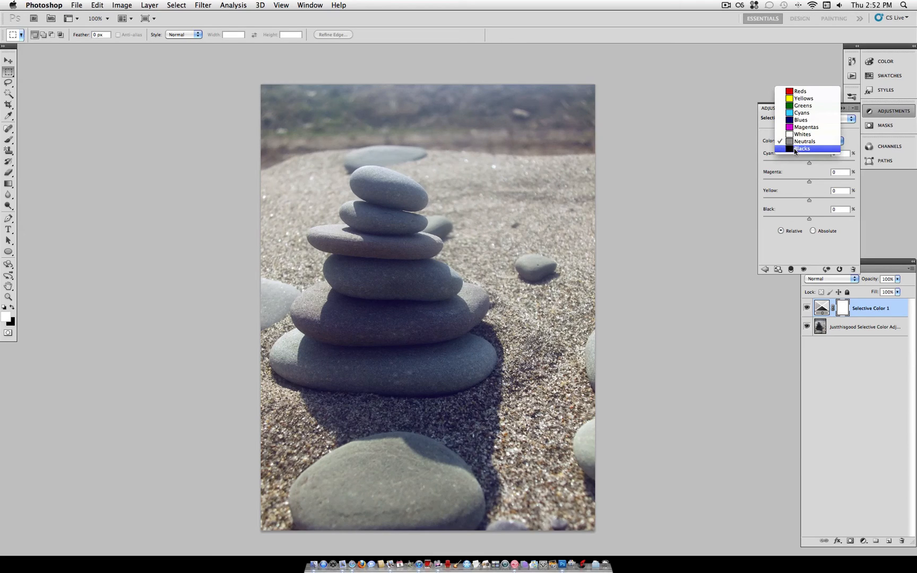
click(803, 149)
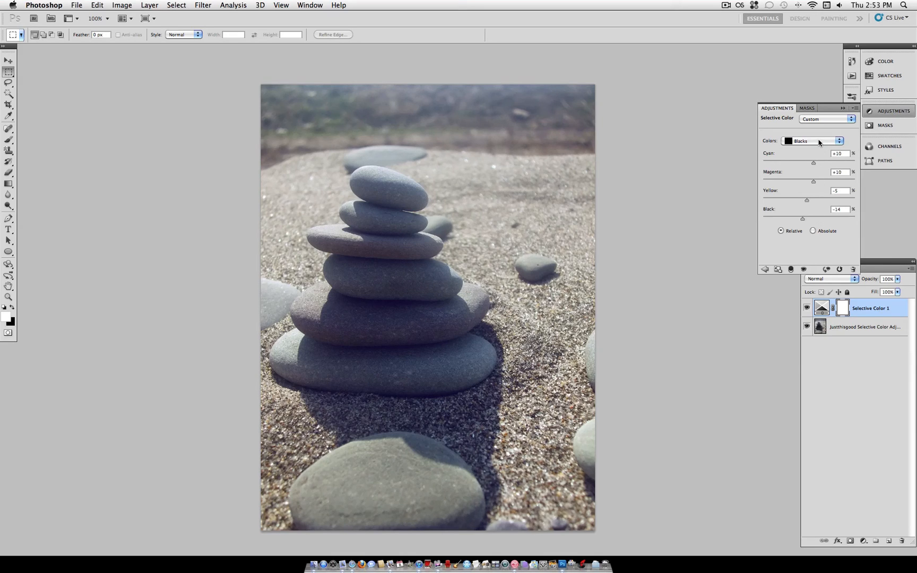
click(814, 140)
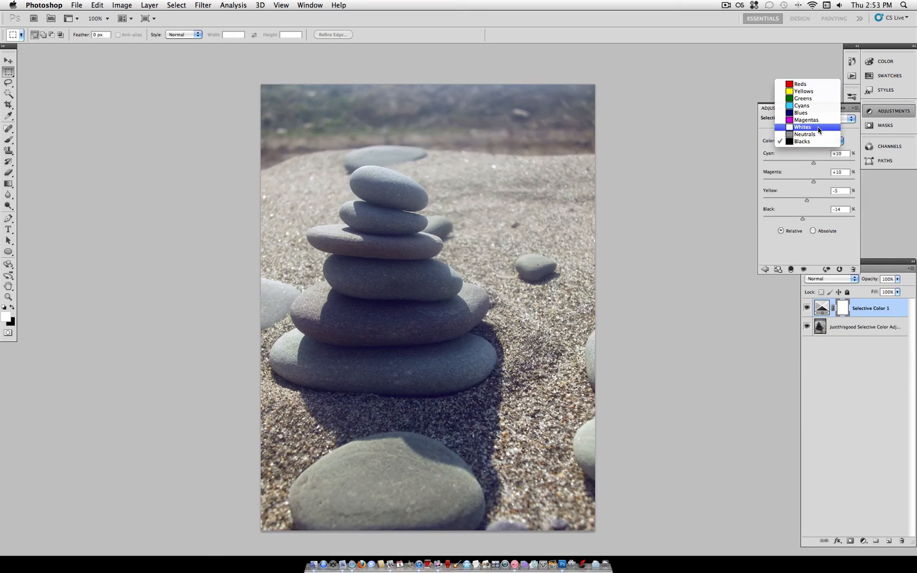
click(802, 127)
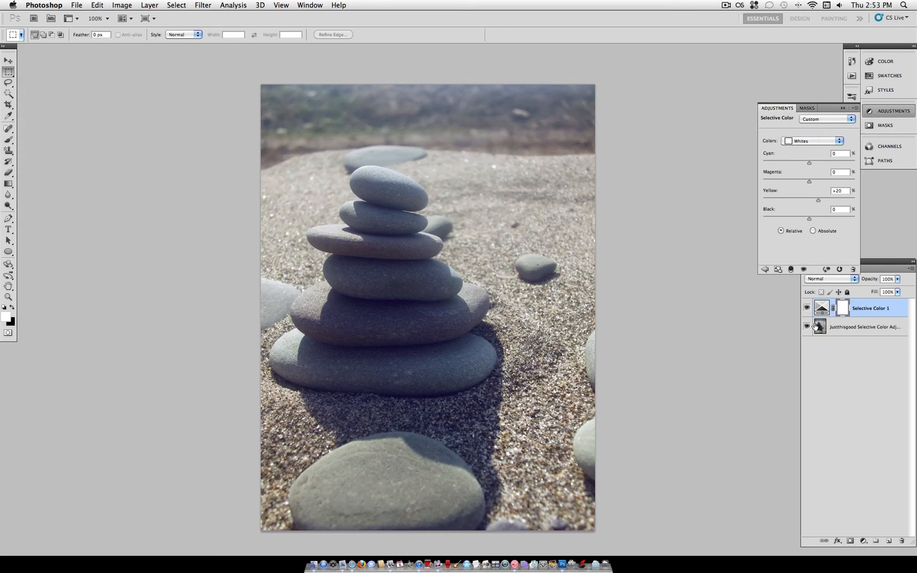
mouse_move(807, 308)
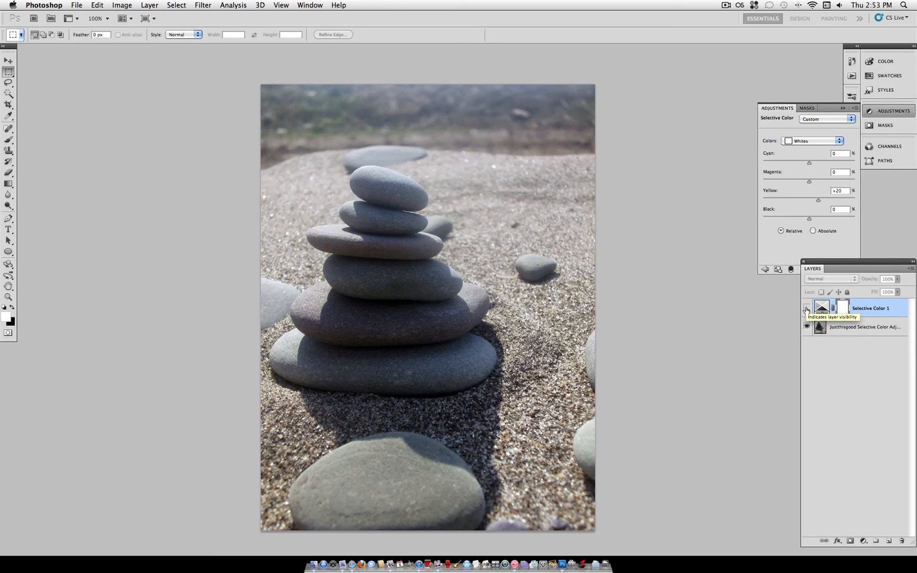
click(807, 308)
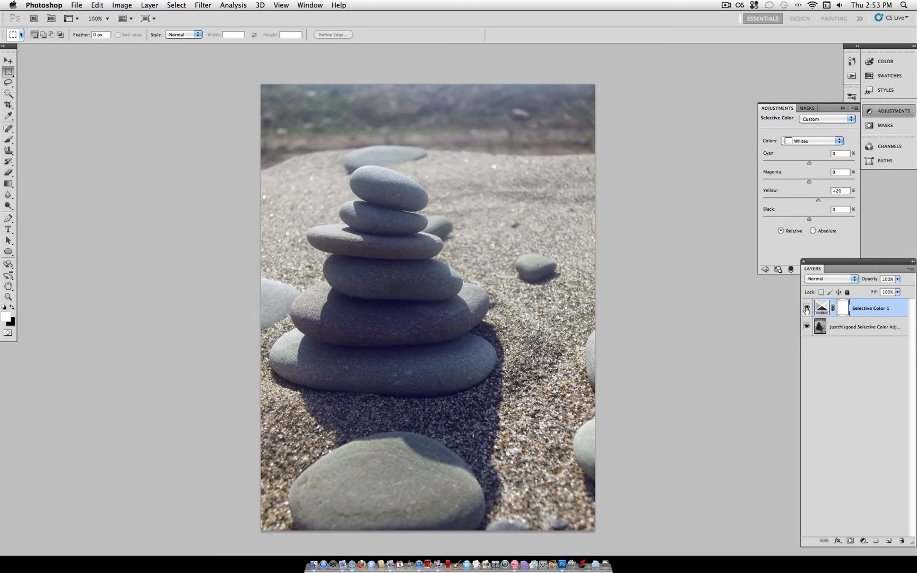